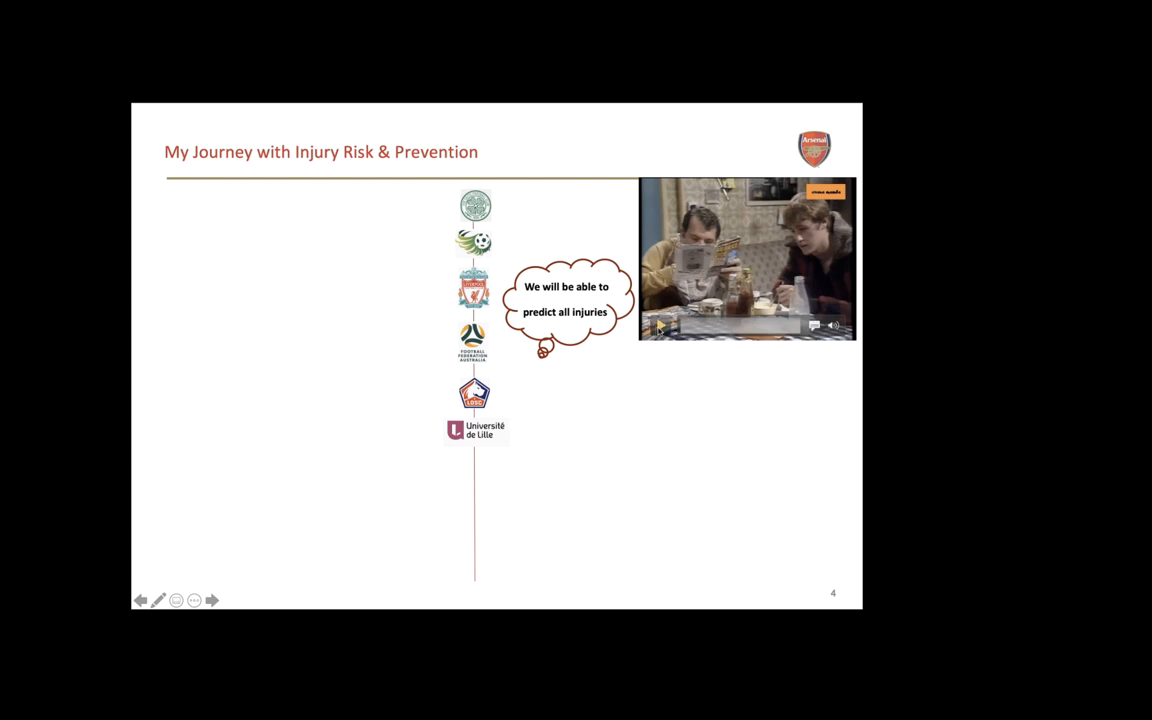
- Advance the journey slide's animation to show the 'Wait, this doesn't seem so easy' bubble with Homer
left_click(658, 327)
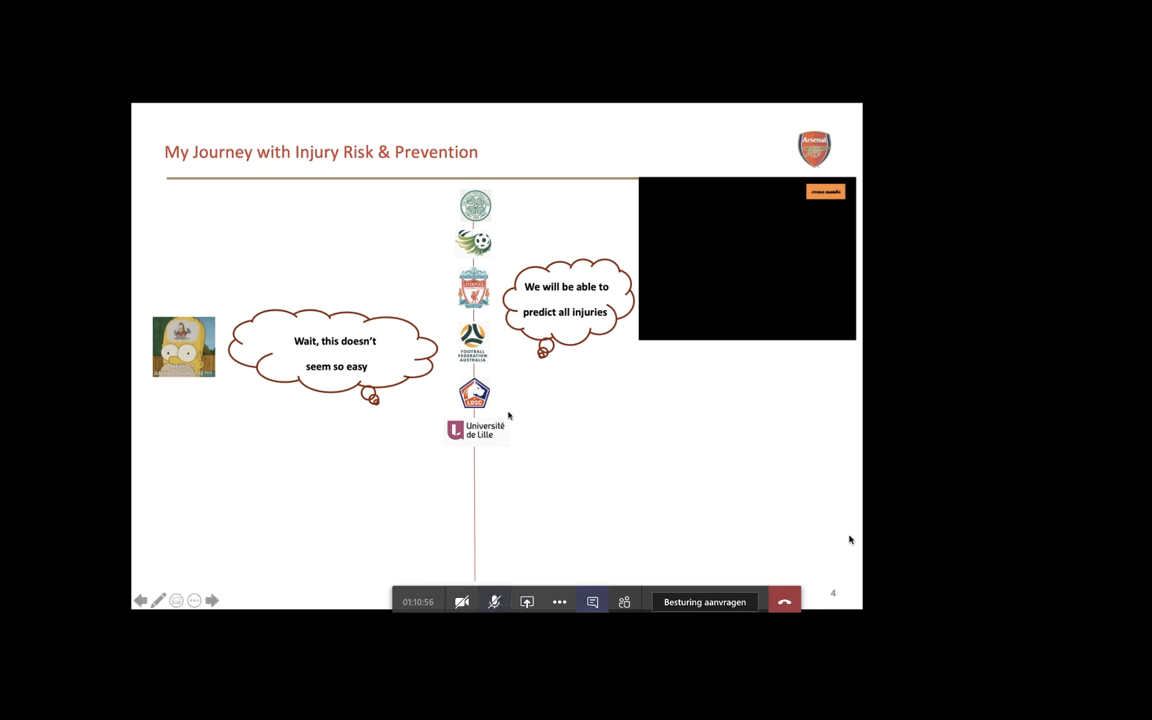
mouse_move(508, 418)
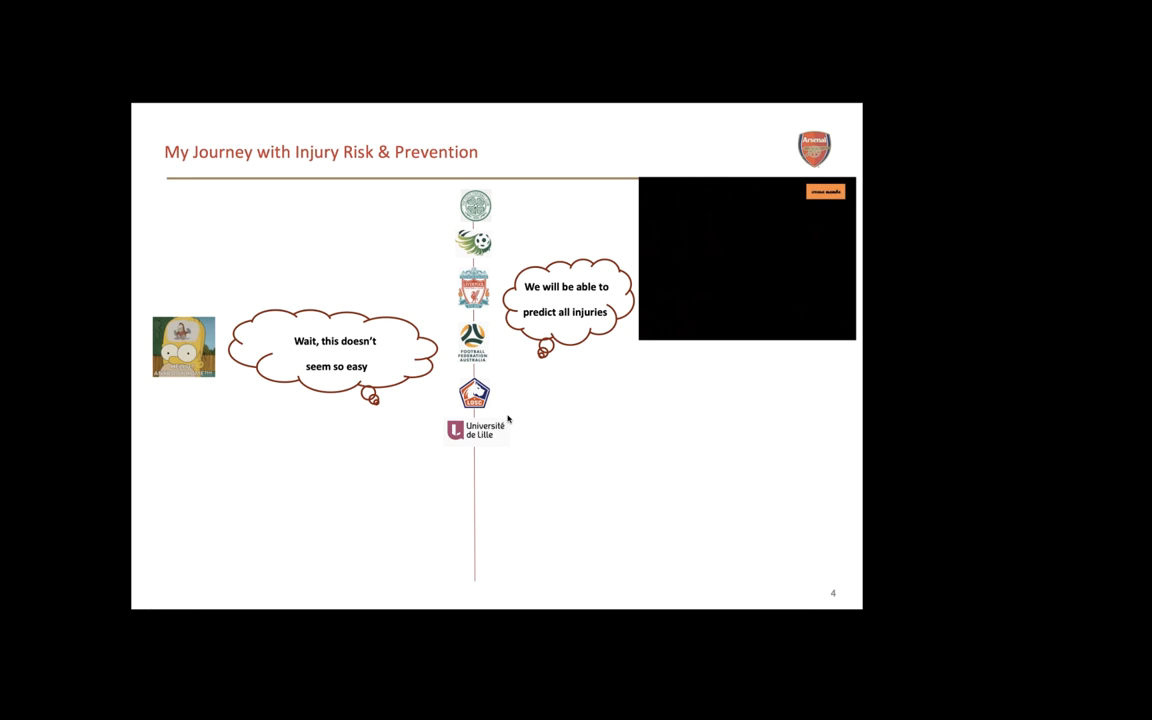
mouse_move(482, 425)
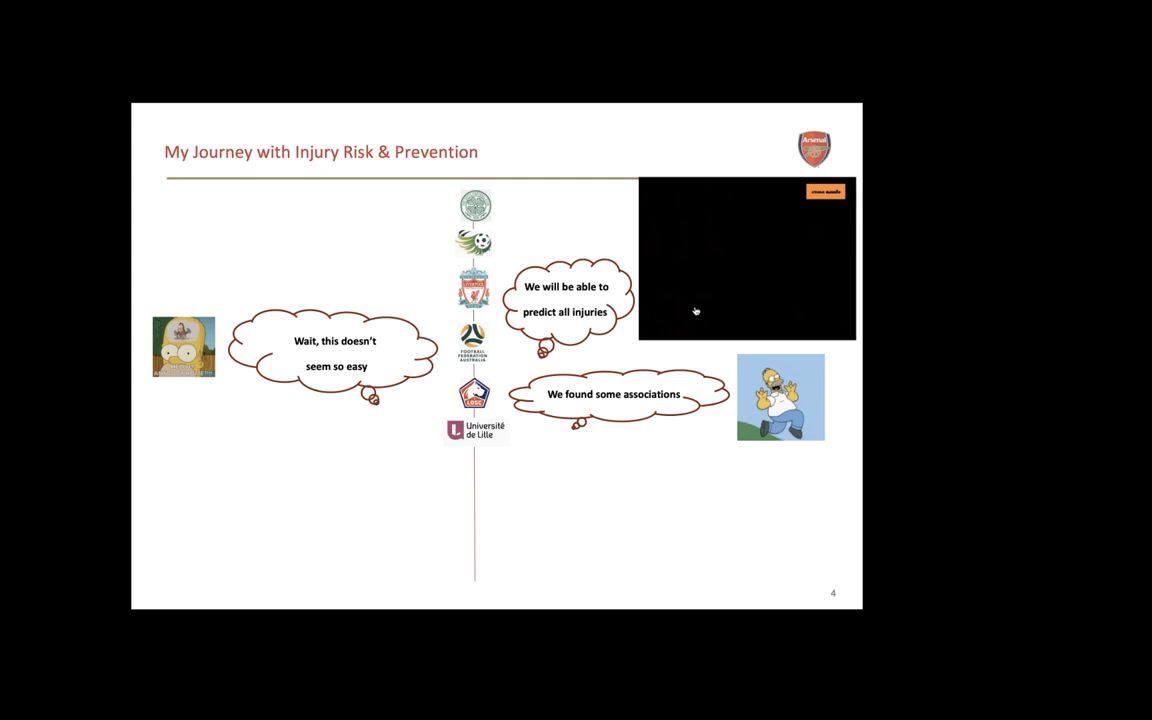
mouse_move(610, 298)
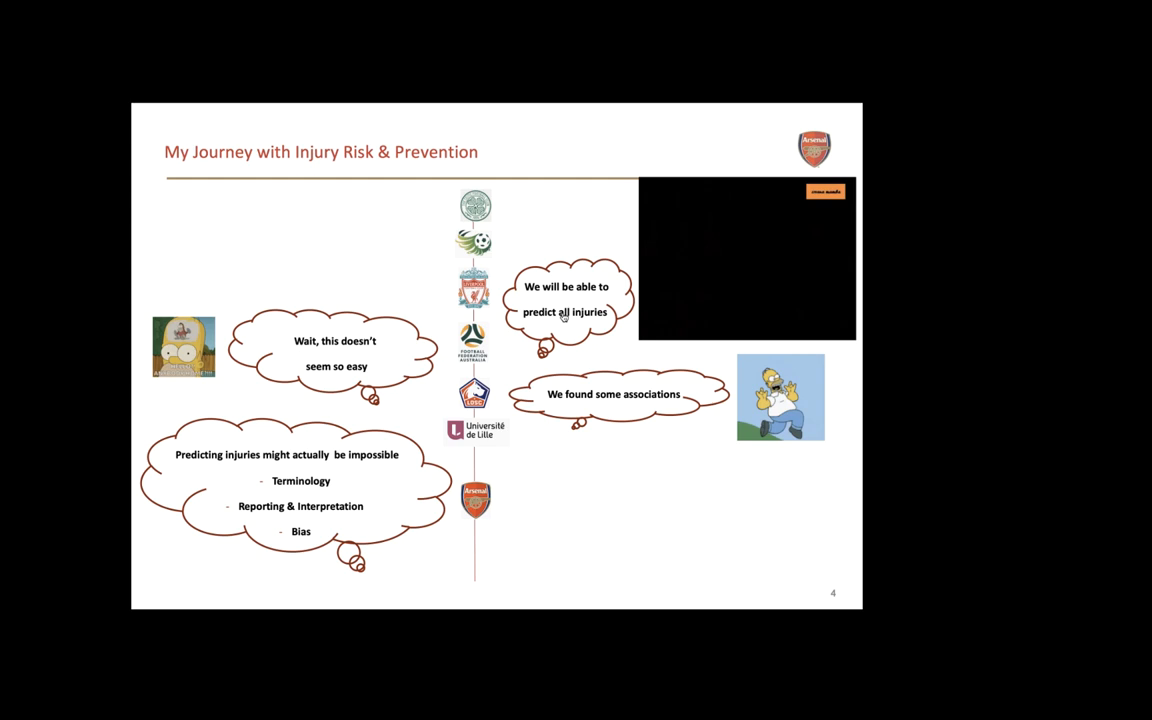
mouse_move(546, 324)
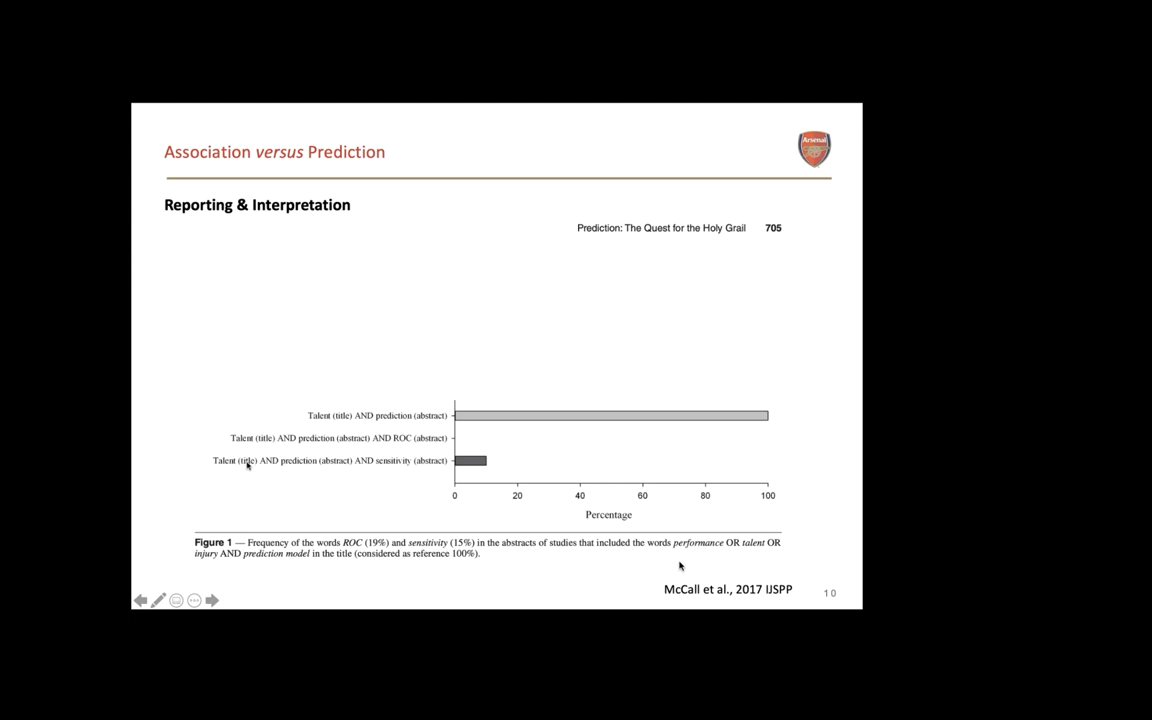
mouse_move(400, 470)
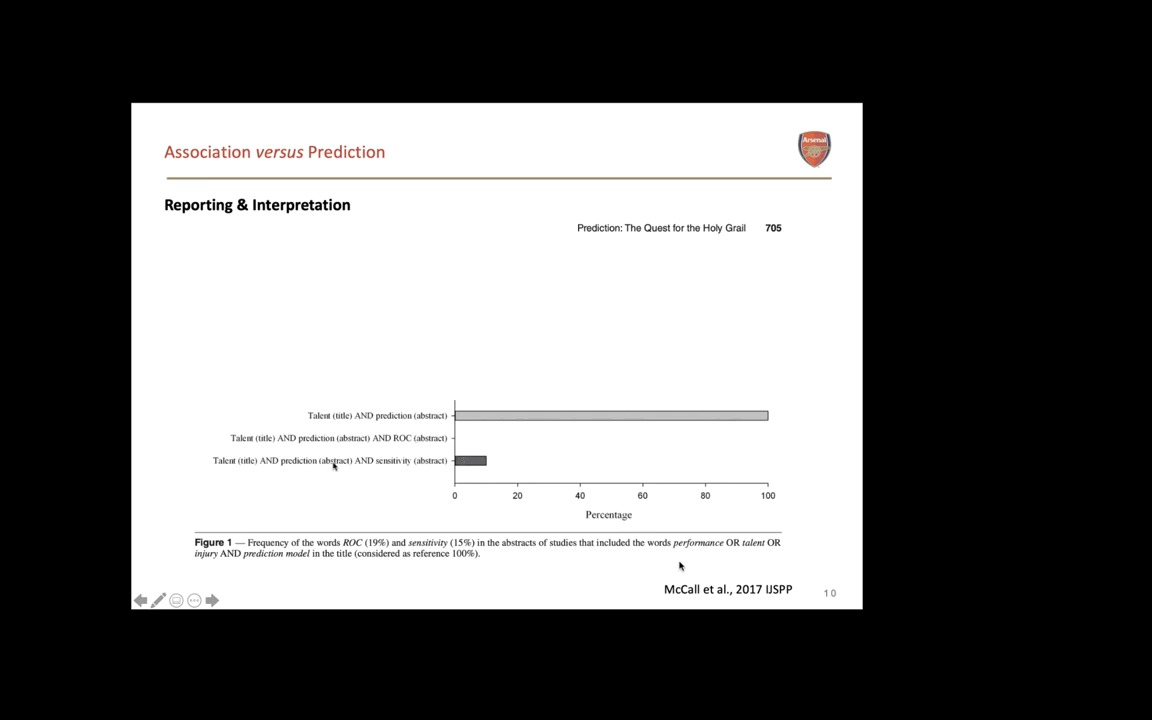
mouse_move(322, 477)
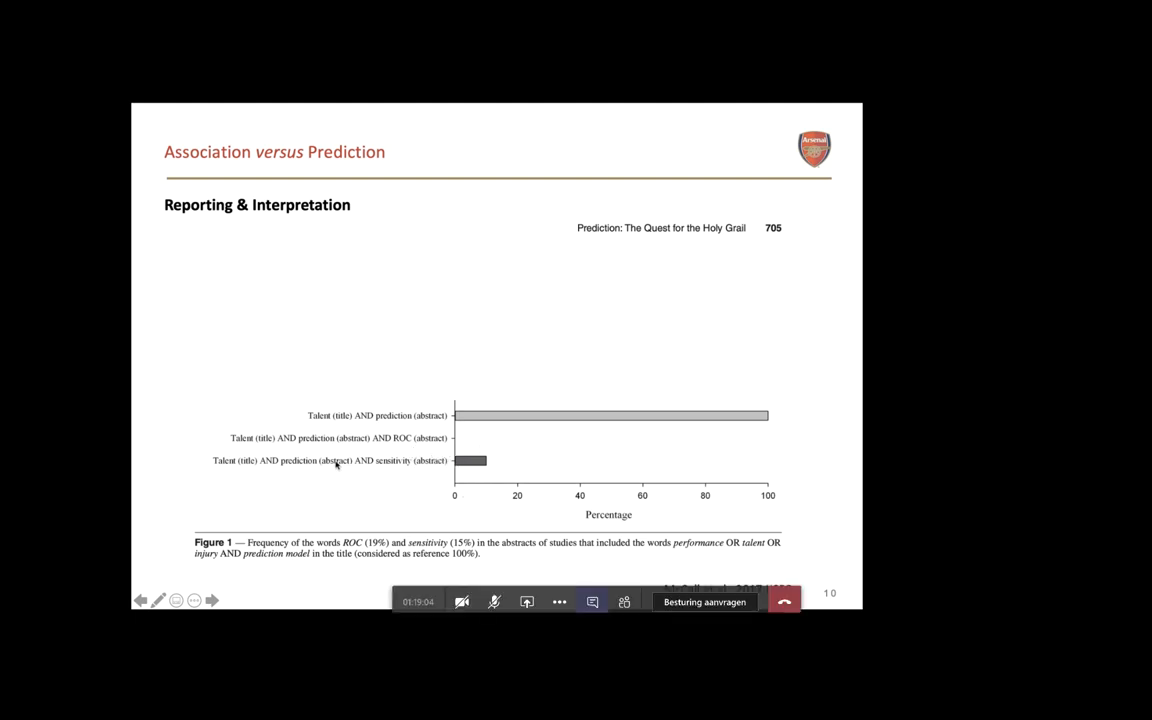
mouse_move(420, 467)
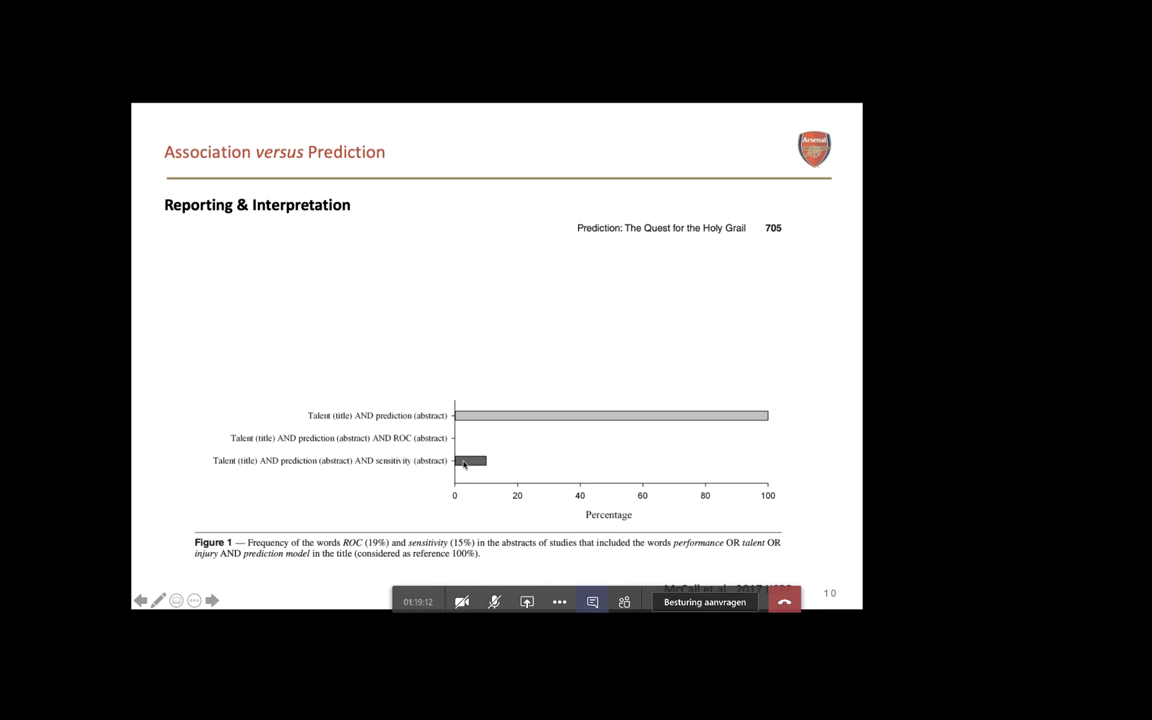
- Advance the slideshow to slide 13 on Fanchini et al.'s acute:chronic workload ratio paper
left_click(211, 600)
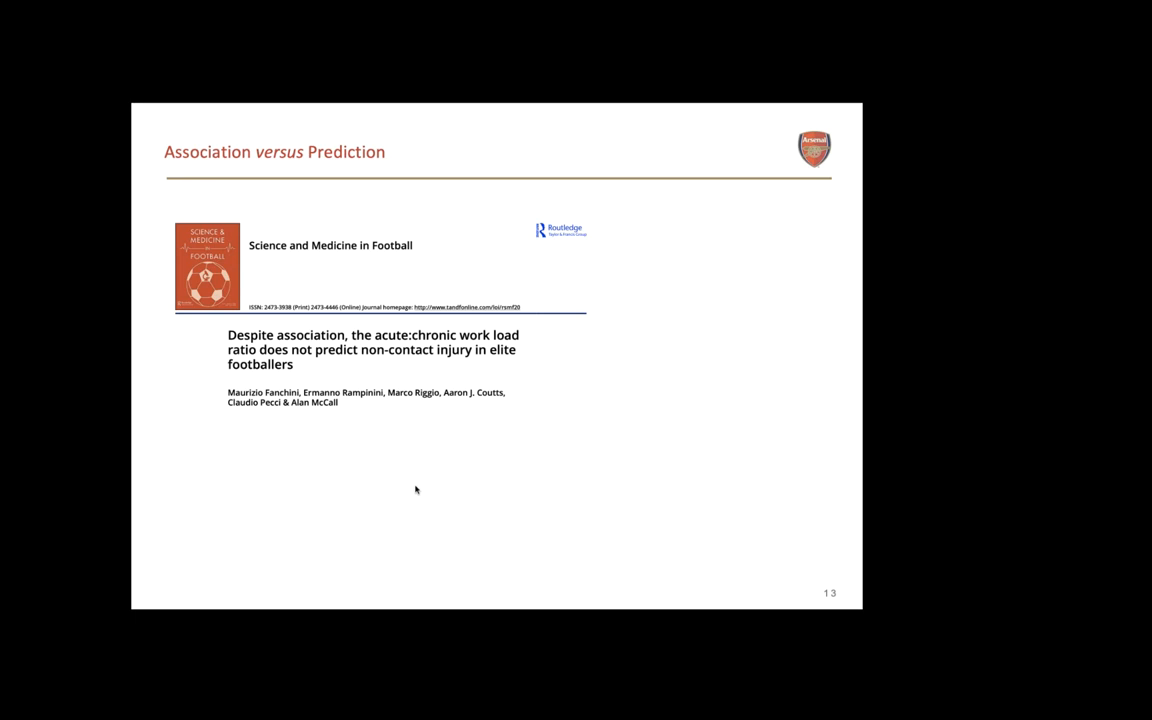
mouse_move(349, 559)
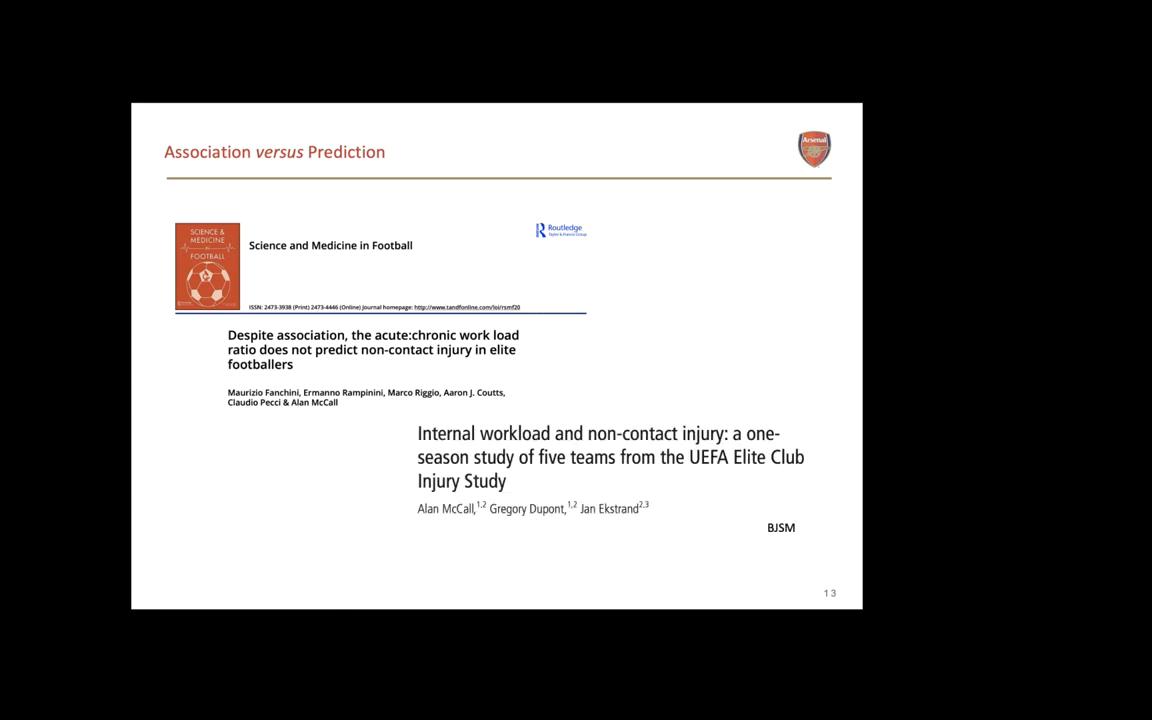
mouse_move(245, 559)
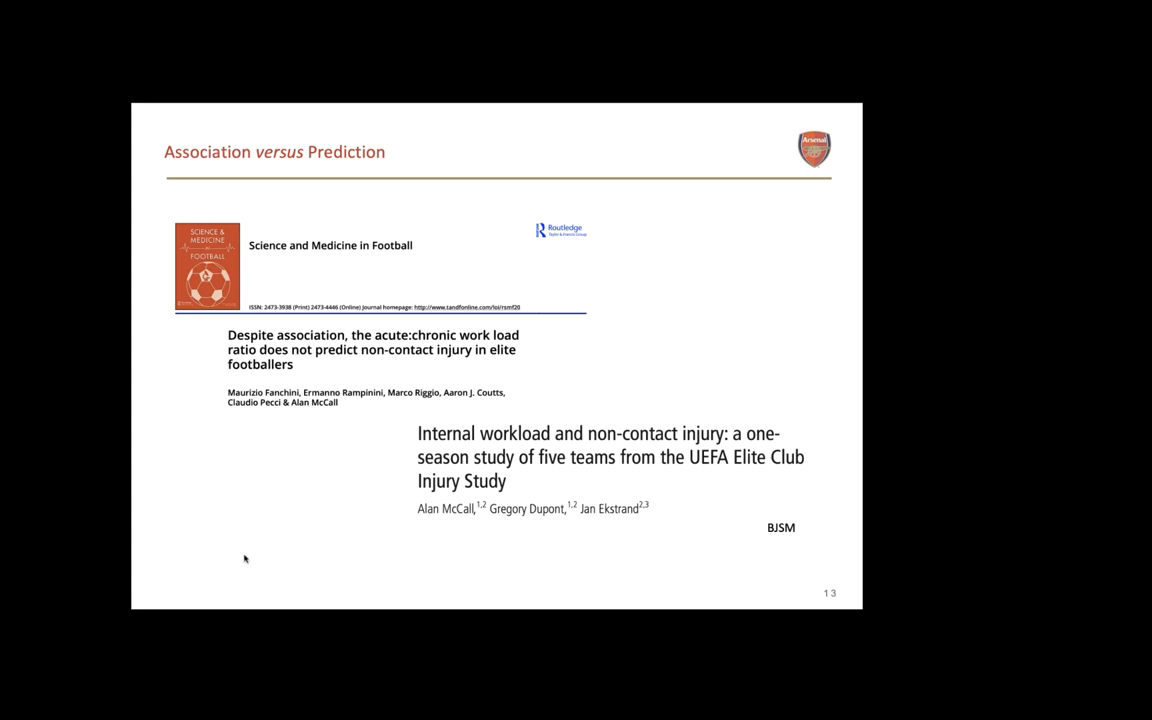
mouse_move(238, 564)
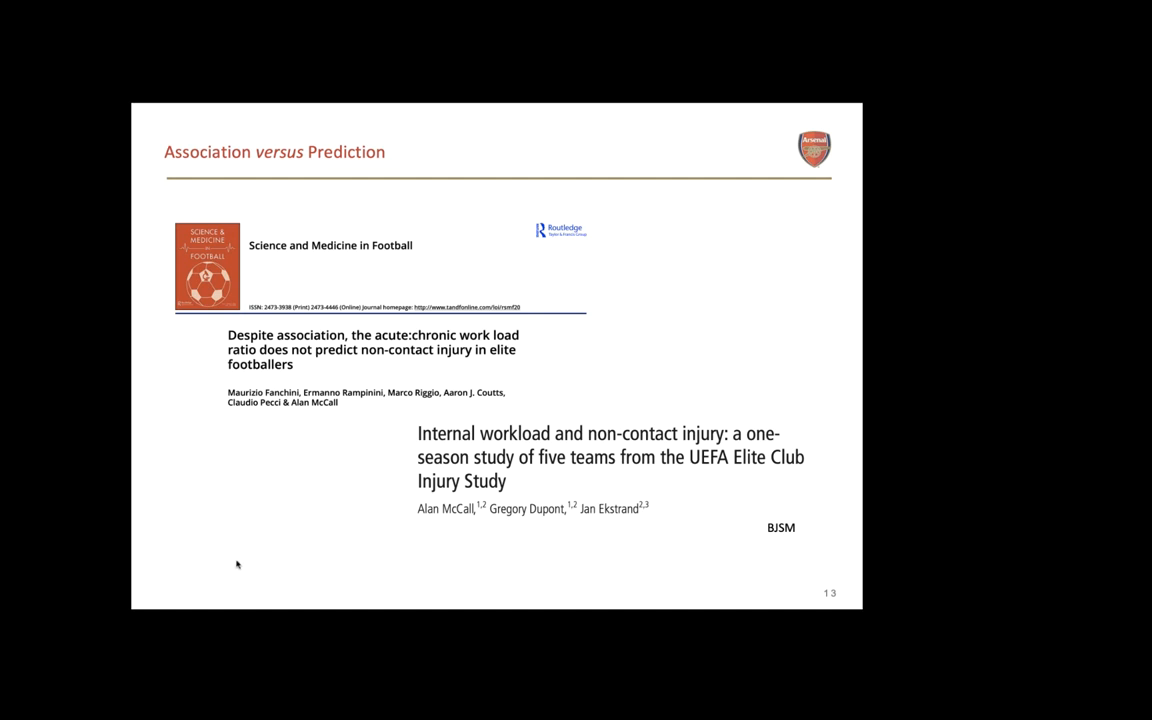
mouse_move(319, 583)
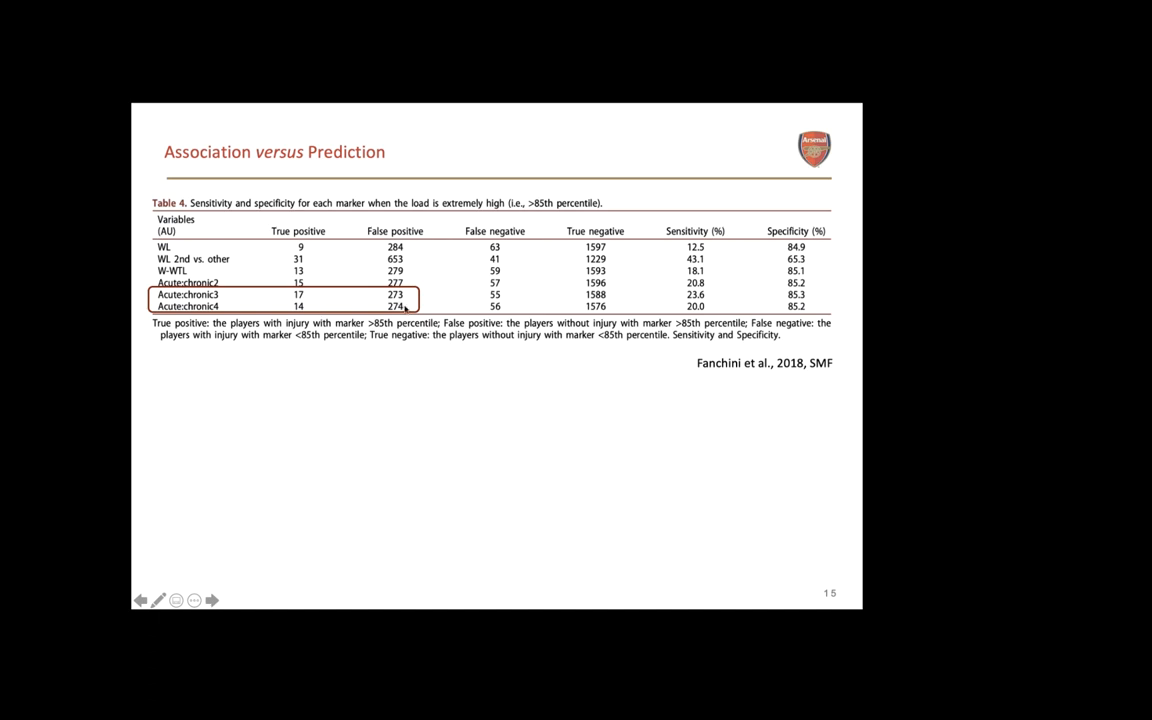
mouse_move(334, 302)
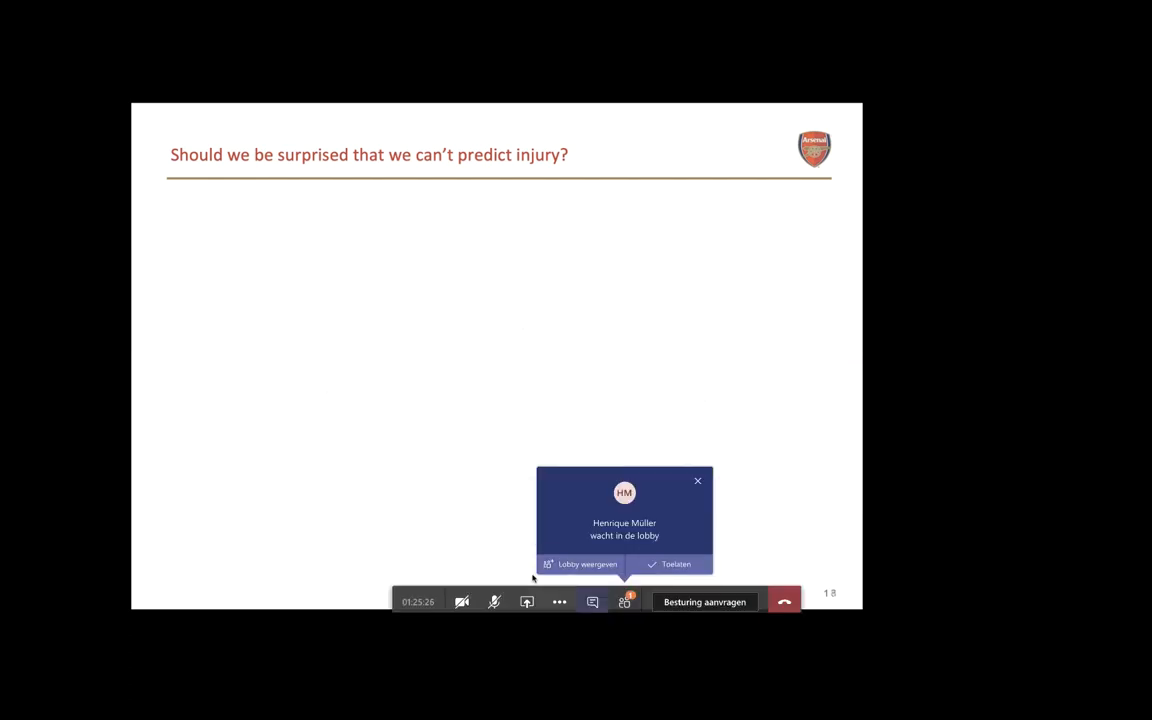
mouse_move(847, 556)
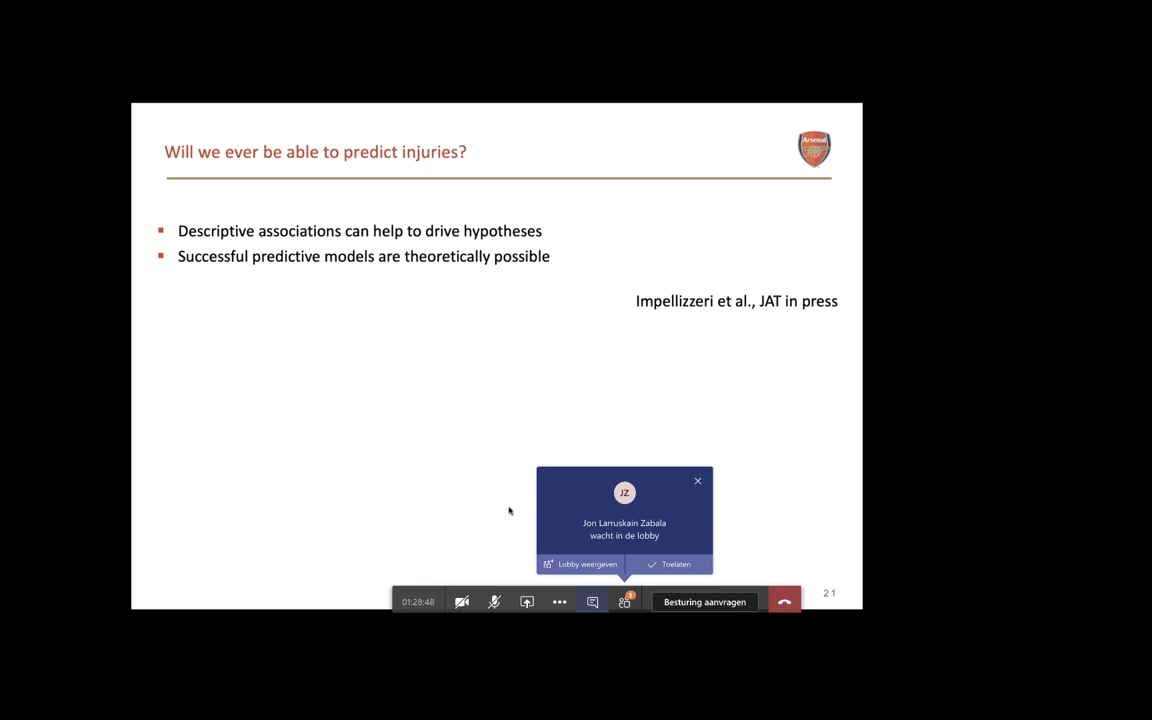
- Advance past 'Will we ever be able to predict injuries?' to slide 23, 'Reporting & Interpretation'
left_click(698, 481)
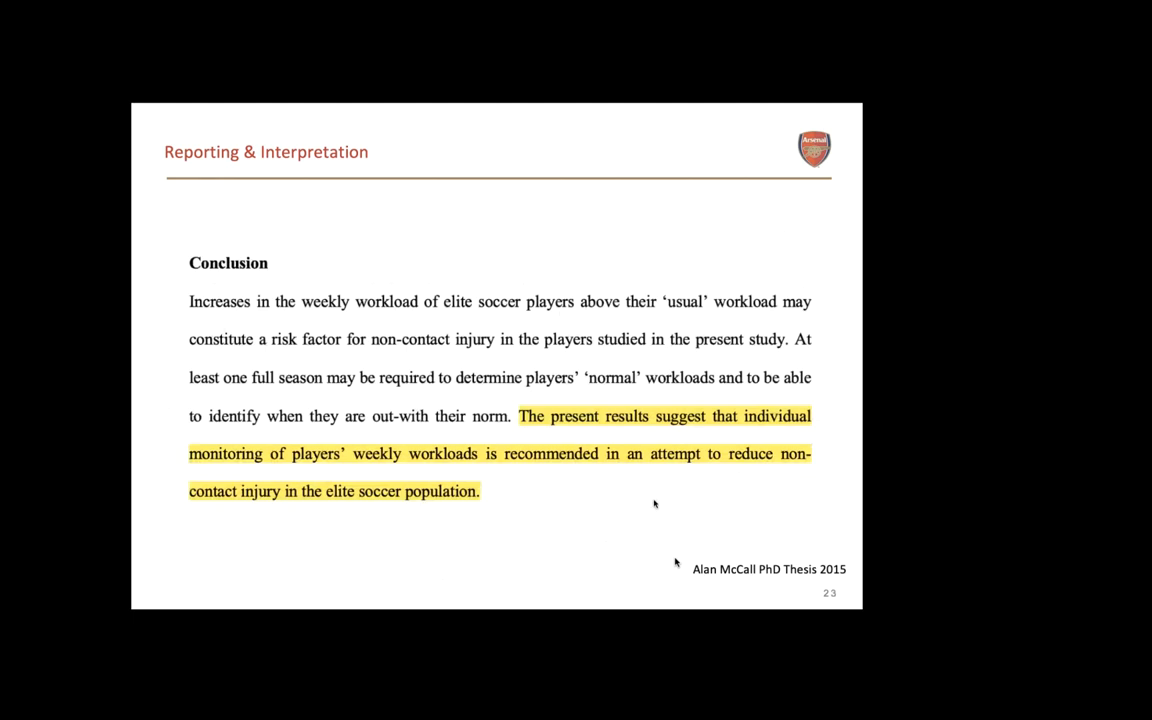
mouse_move(583, 511)
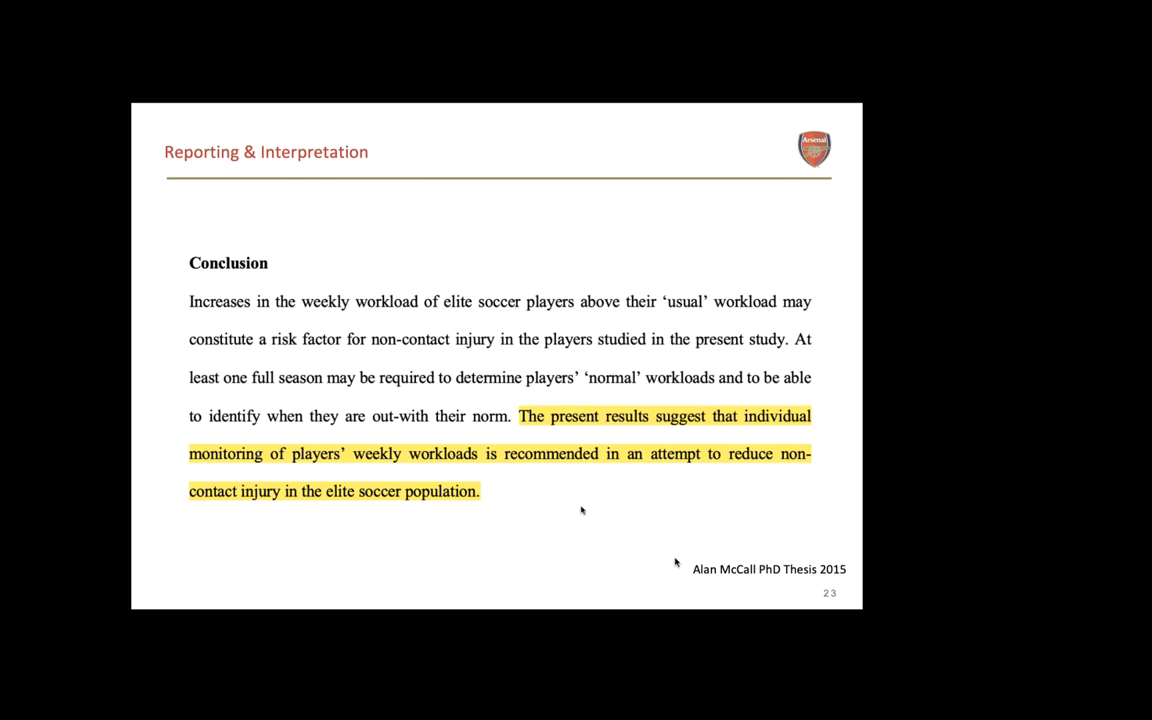
mouse_move(581, 557)
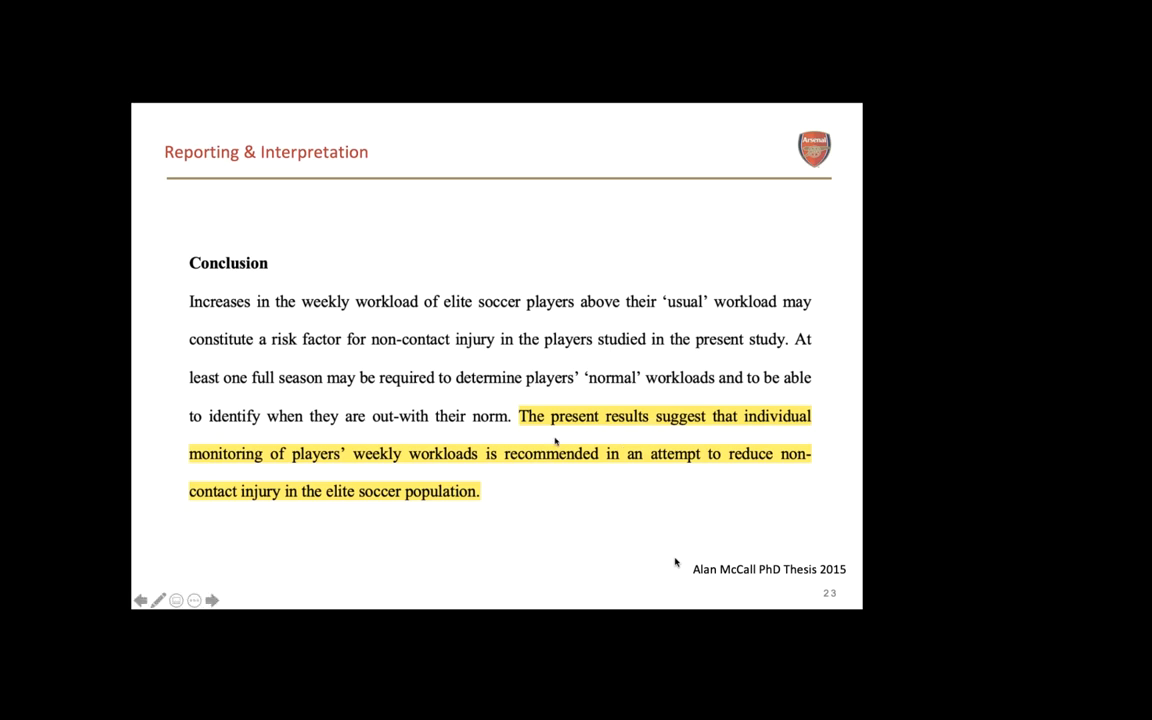
mouse_move(588, 516)
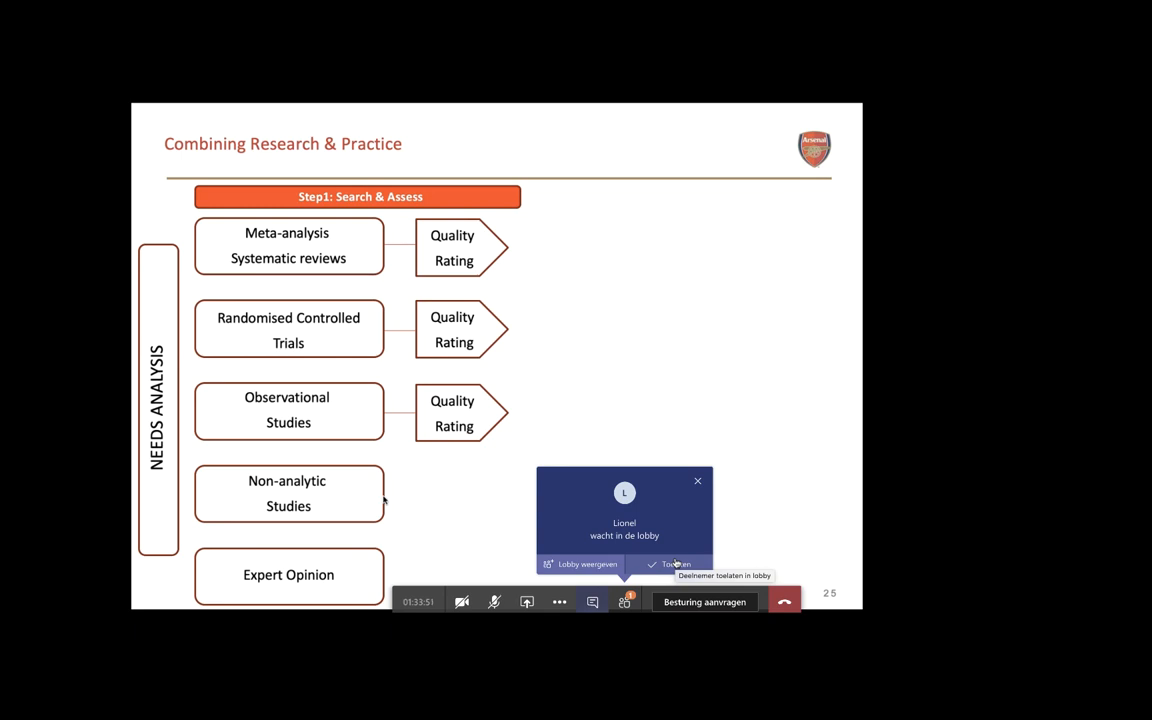
- Admit the participant waiting in the Teams lobby
left_click(676, 564)
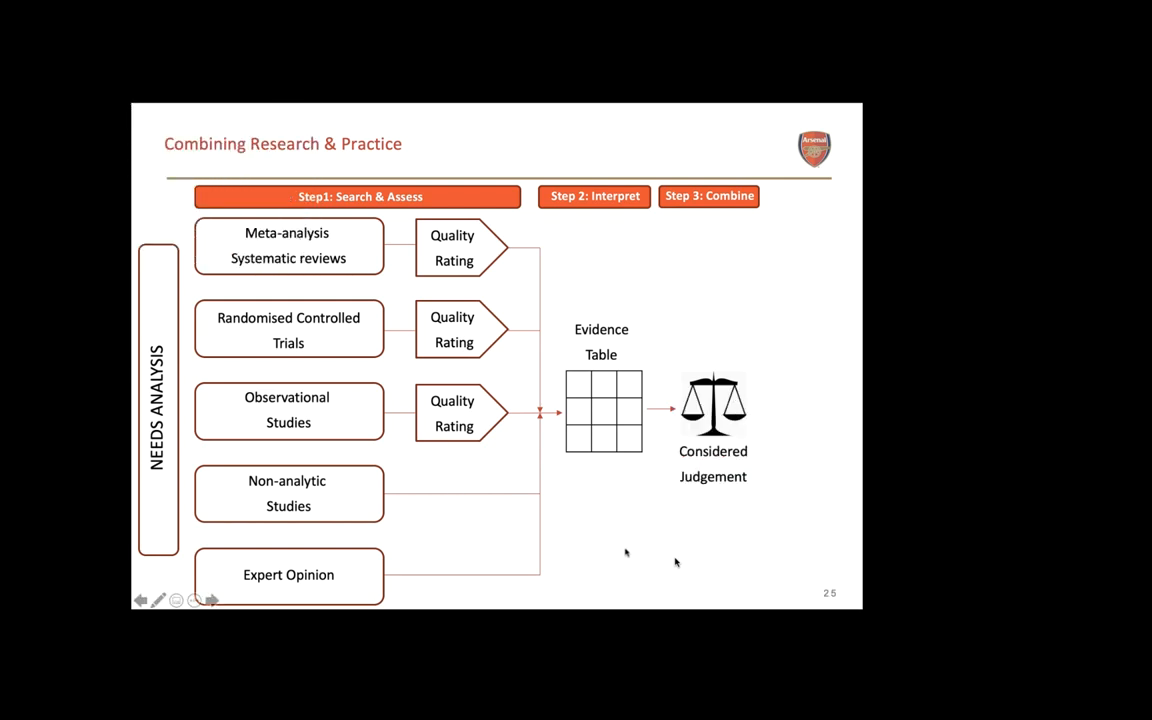
mouse_move(780, 327)
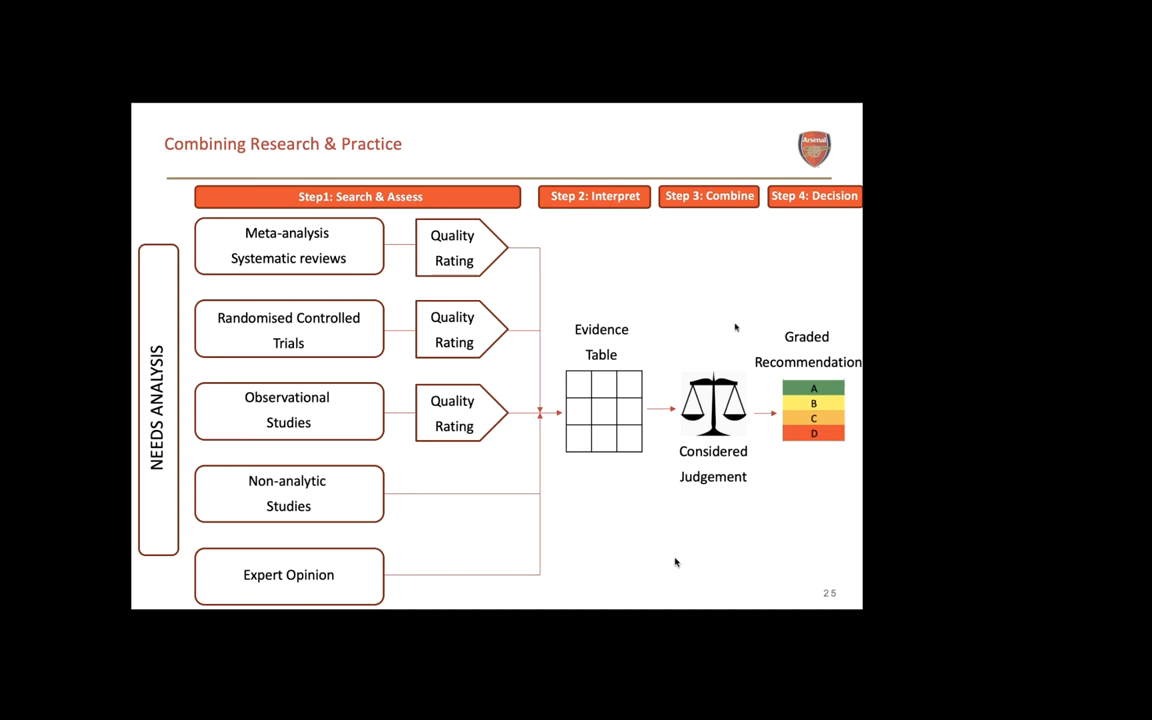
mouse_move(725, 328)
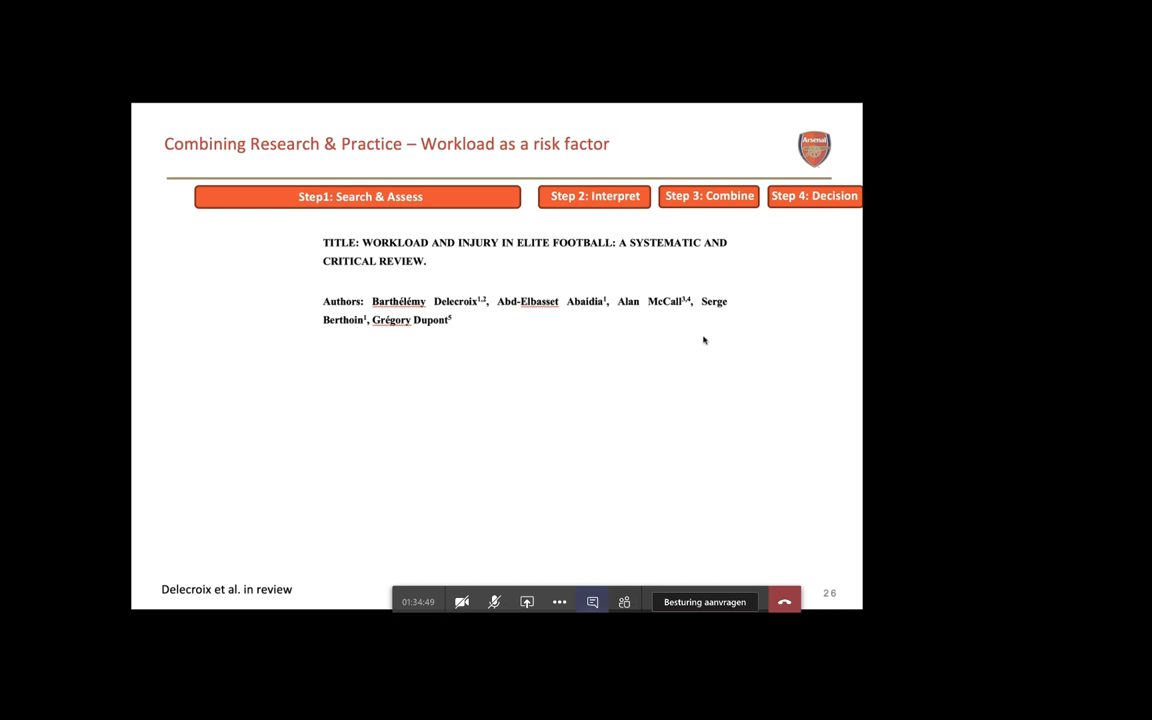
mouse_move(462, 601)
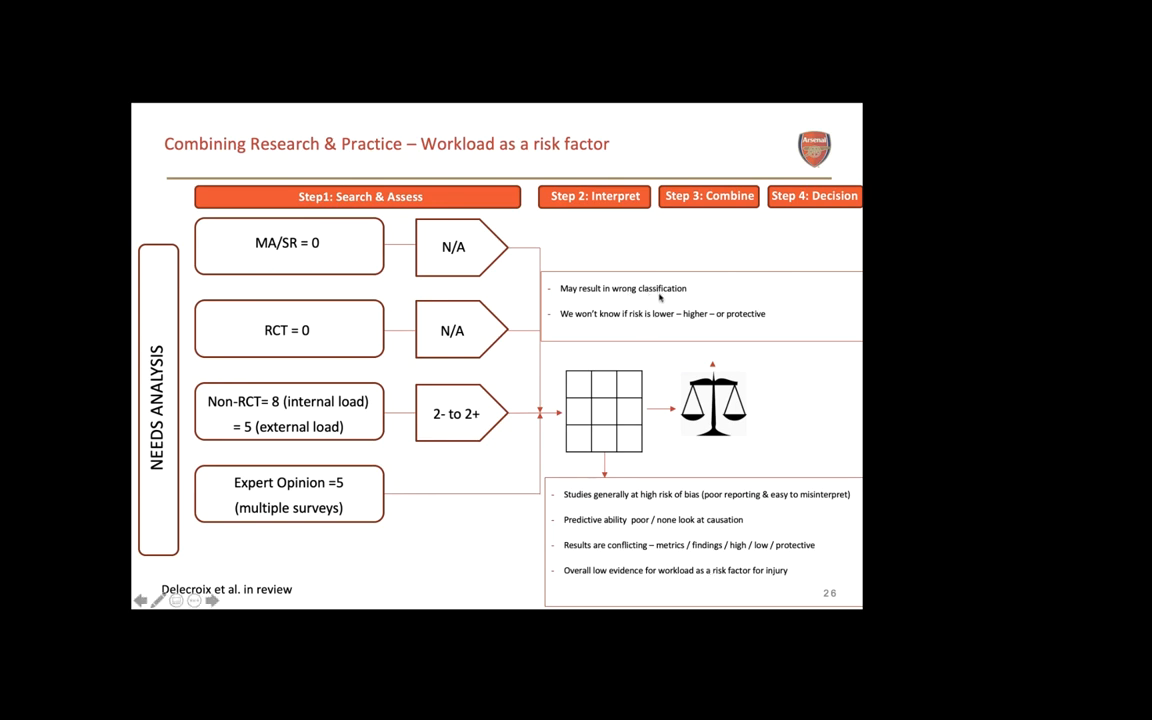
mouse_move(688, 330)
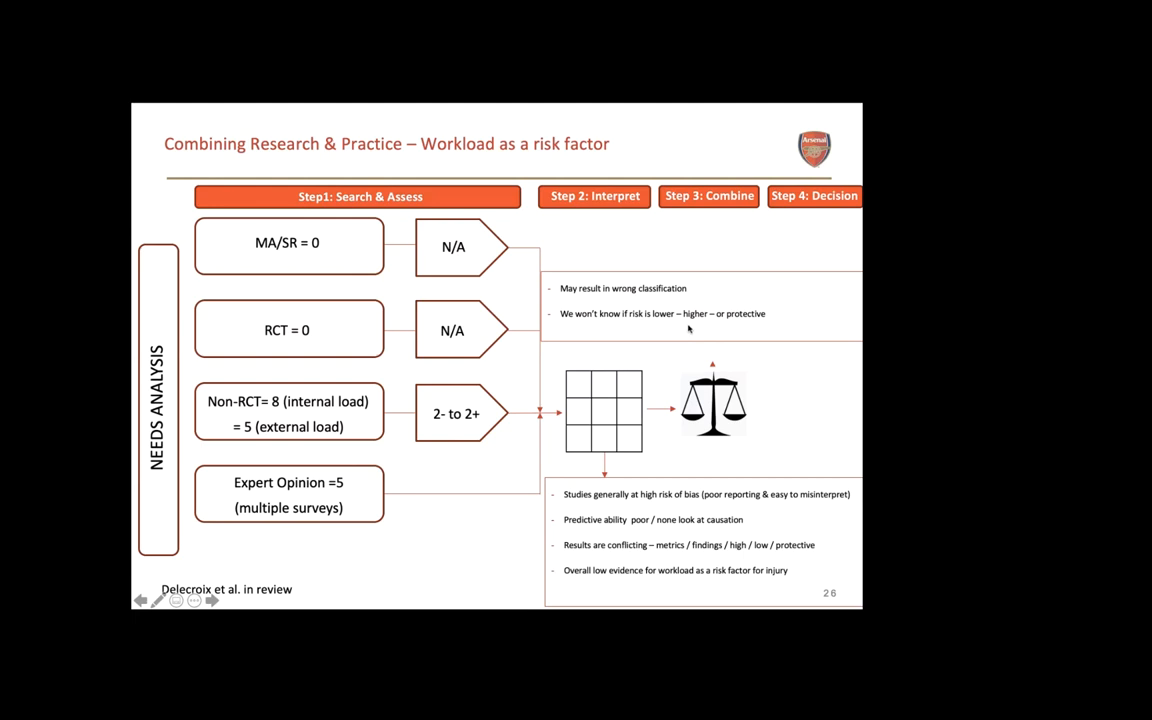
mouse_move(730, 328)
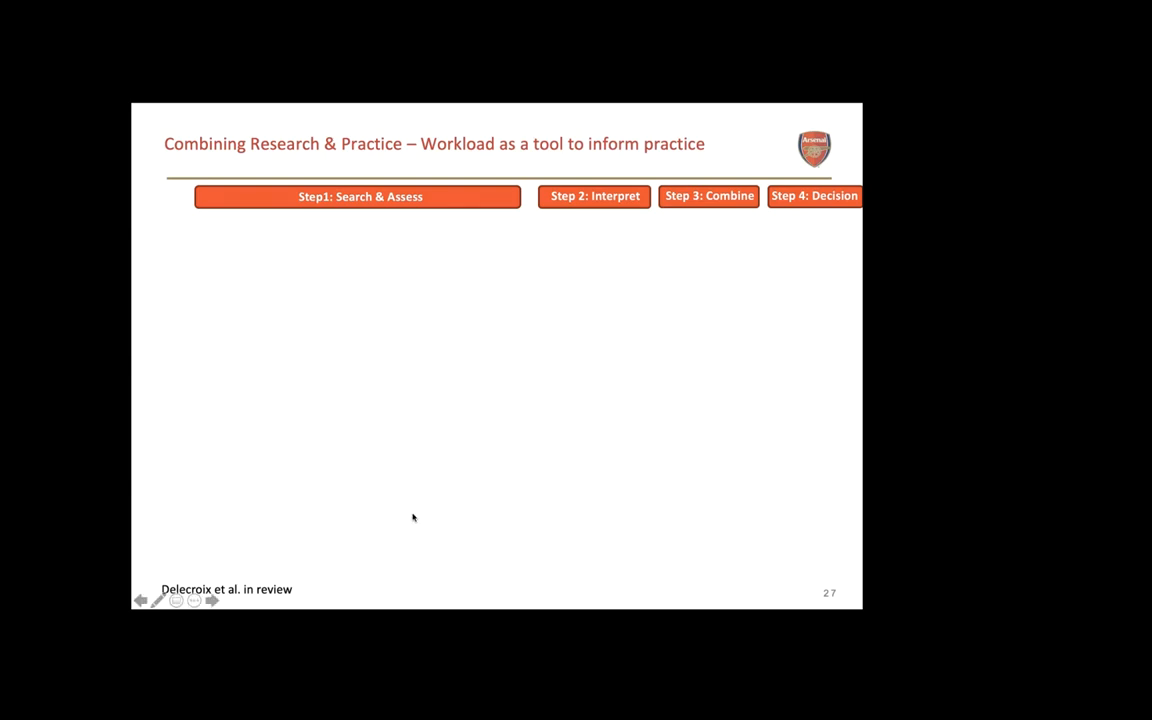
mouse_move(710, 542)
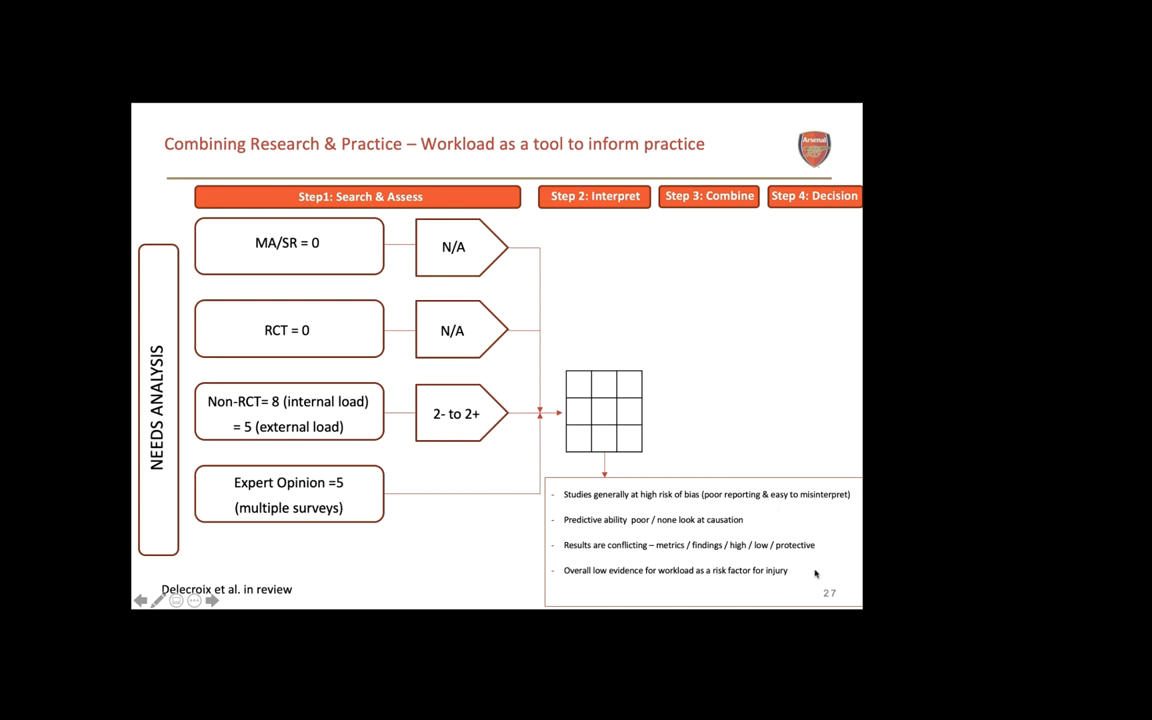
mouse_move(650, 515)
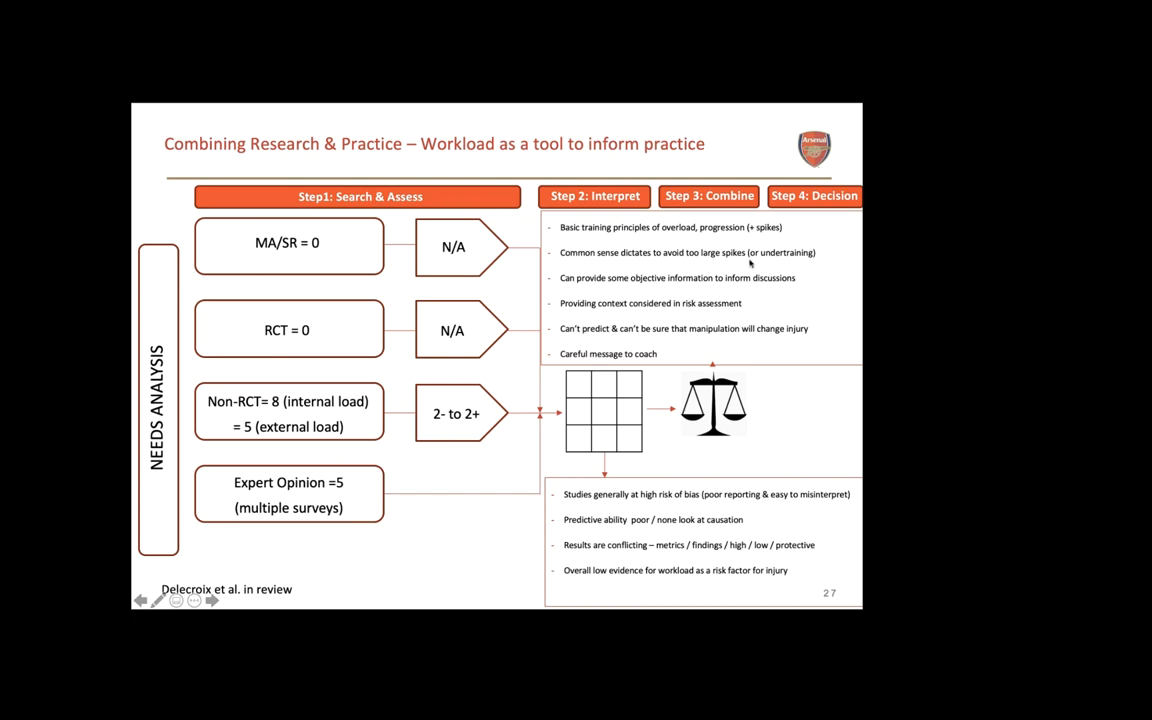
mouse_move(665, 285)
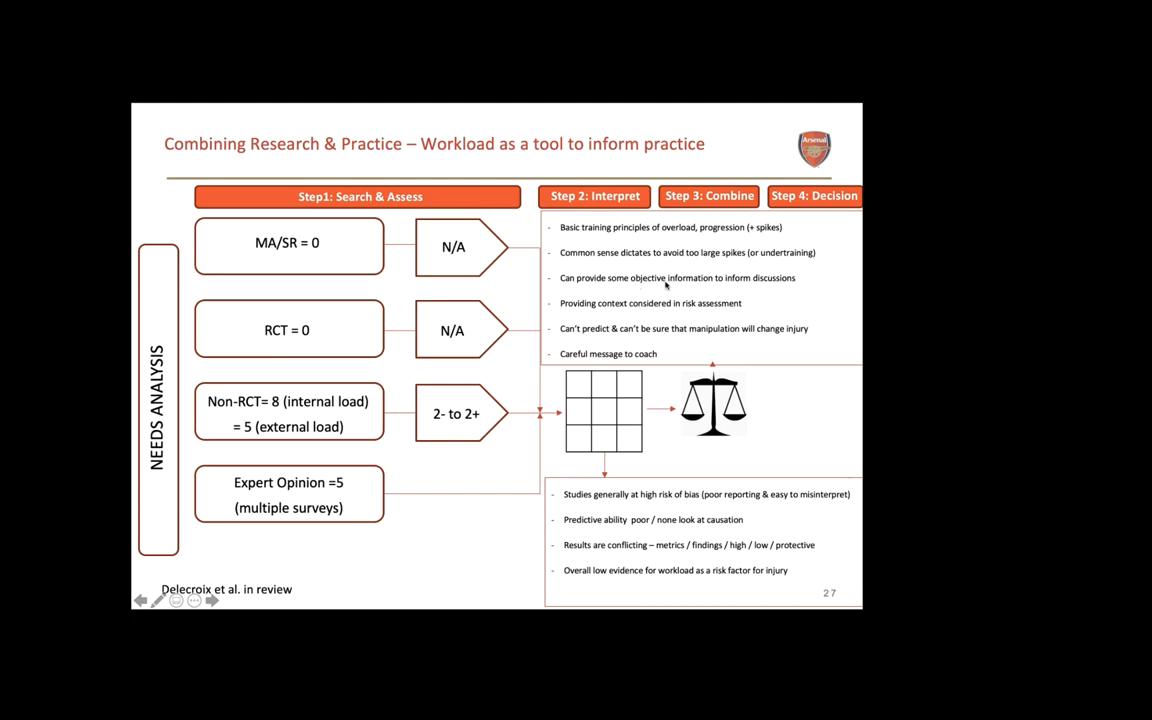
mouse_move(632, 318)
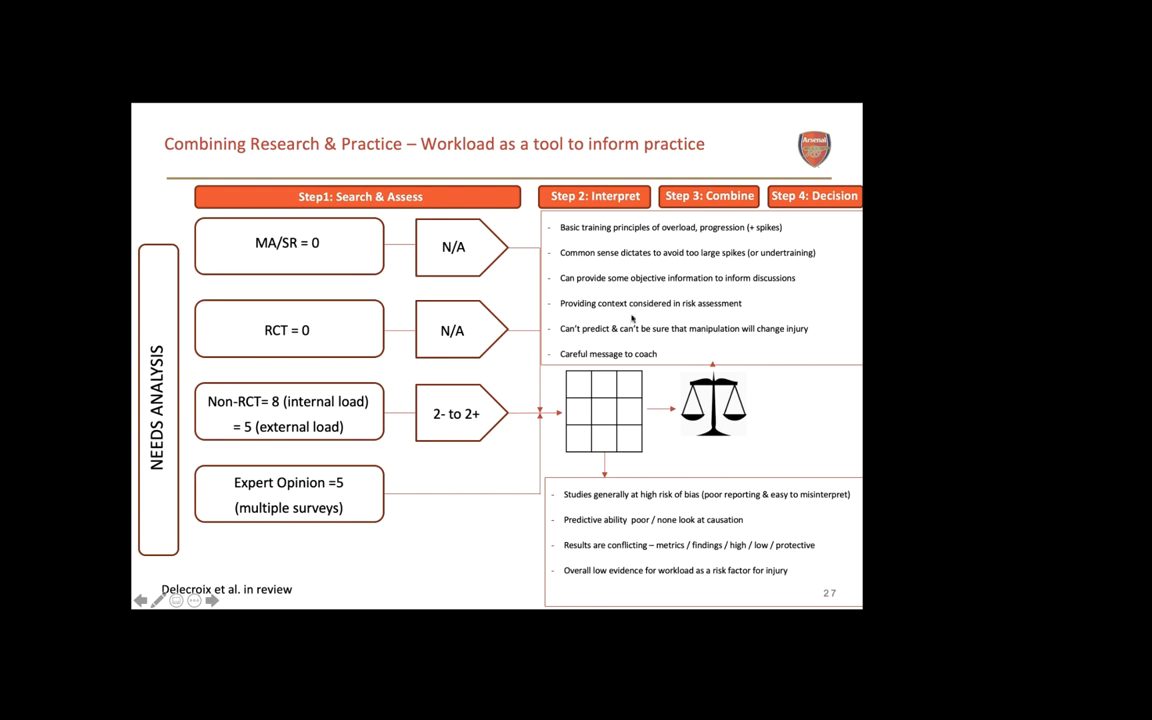
mouse_move(675, 335)
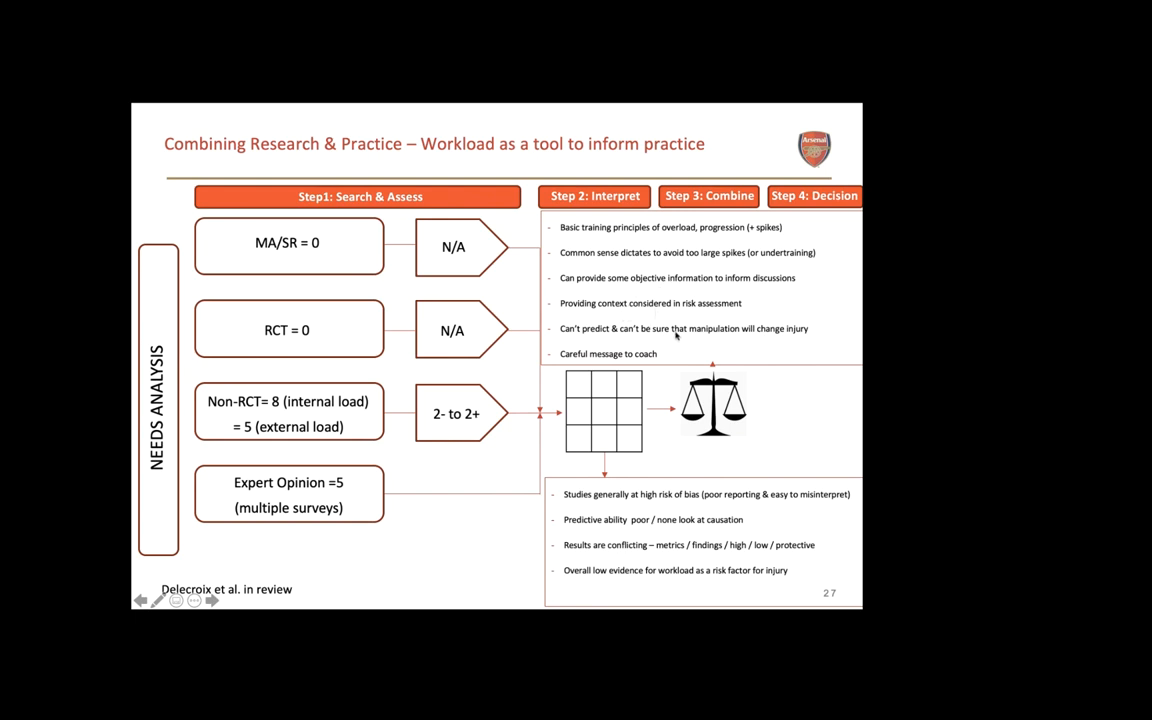
mouse_move(655, 340)
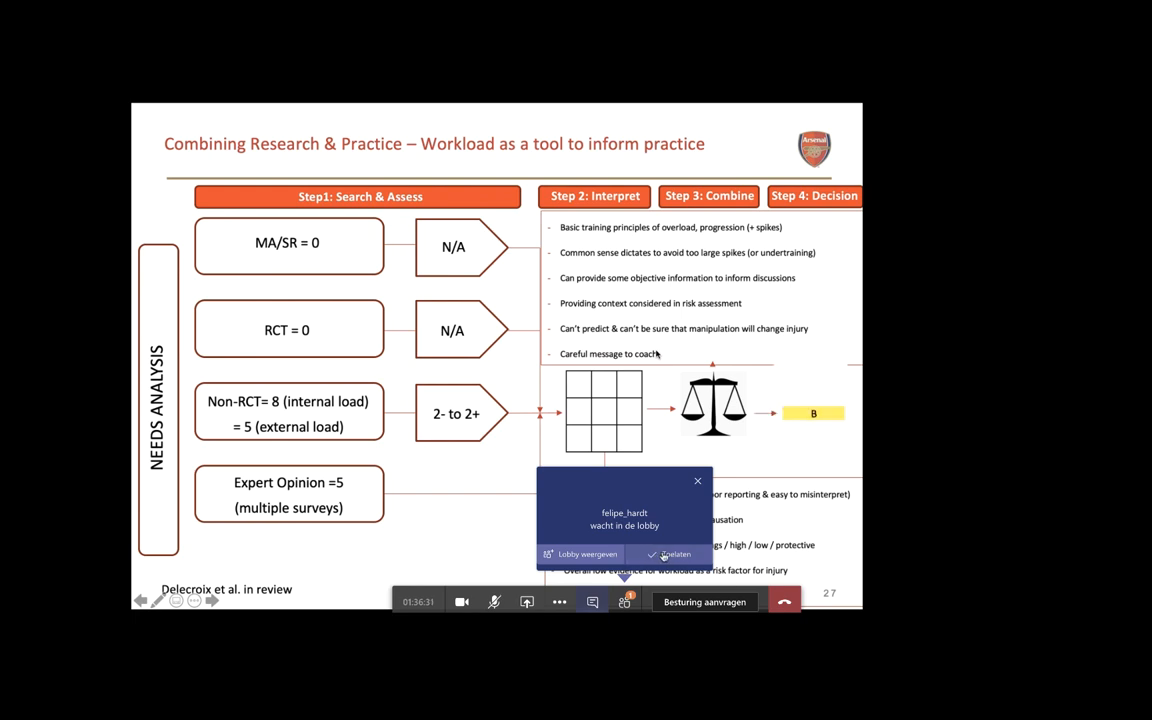
- Advance to slide 28, showing the four step headers of Combining Research & Practice
left_click(698, 481)
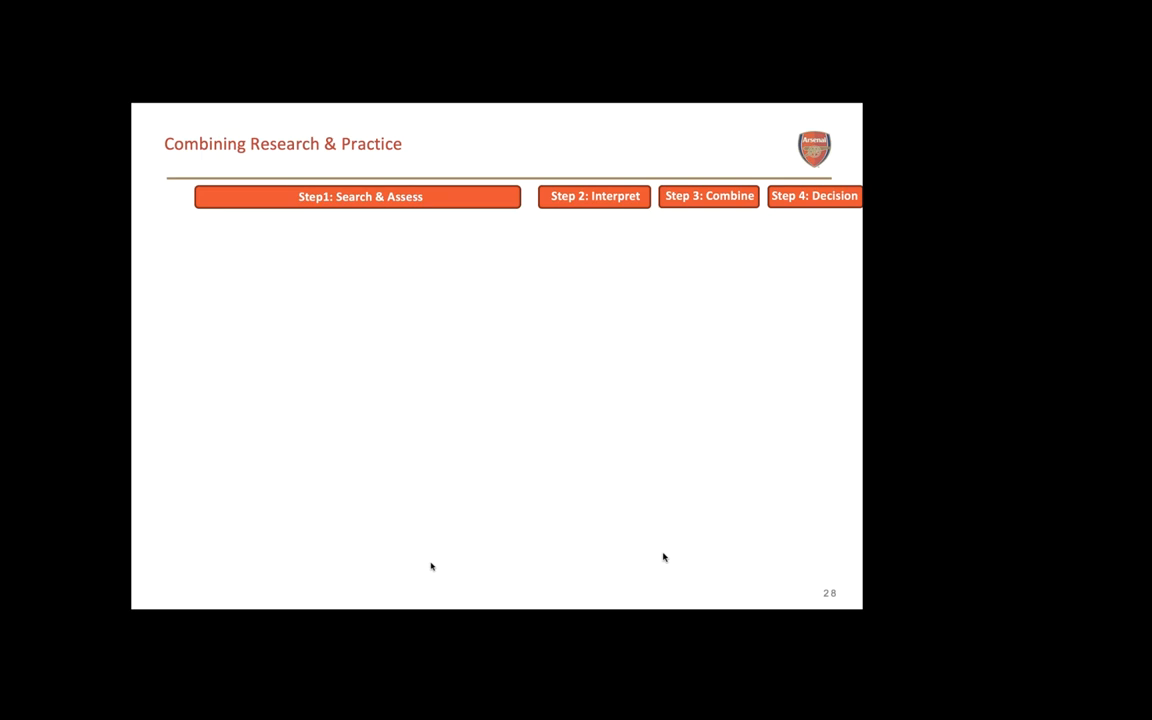
mouse_move(492, 601)
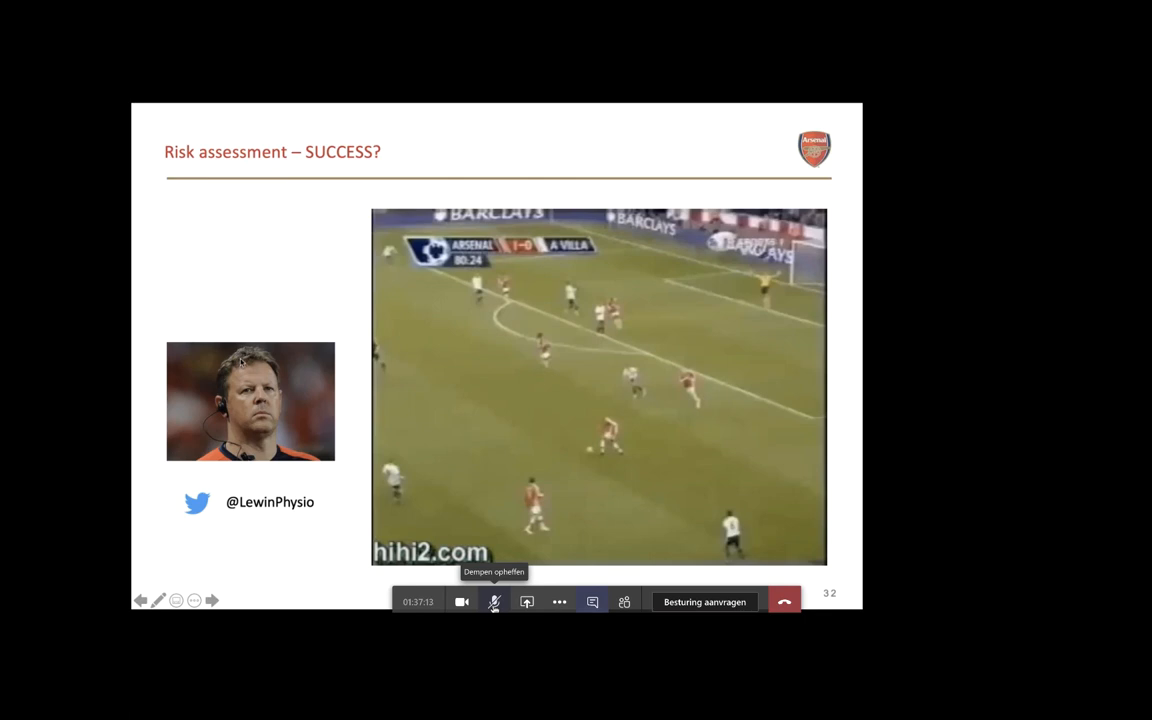
mouse_move(263, 562)
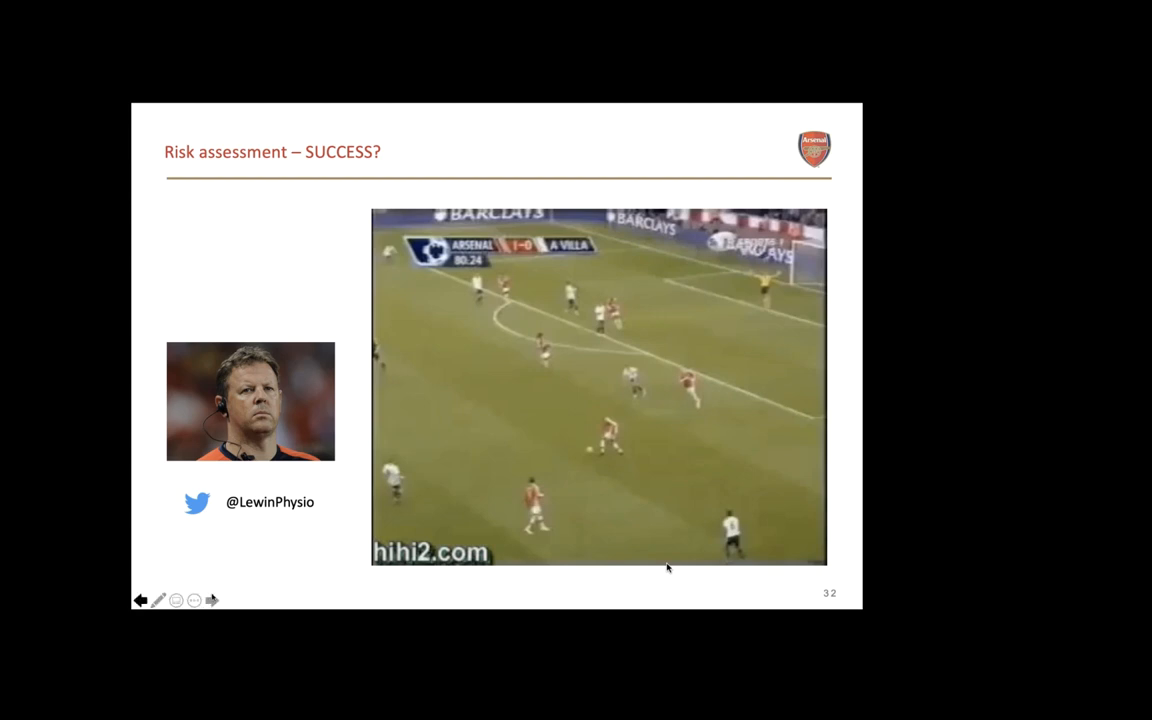
- Start the Arsenal versus Aston Villa match clip on slide 32
left_click(598, 385)
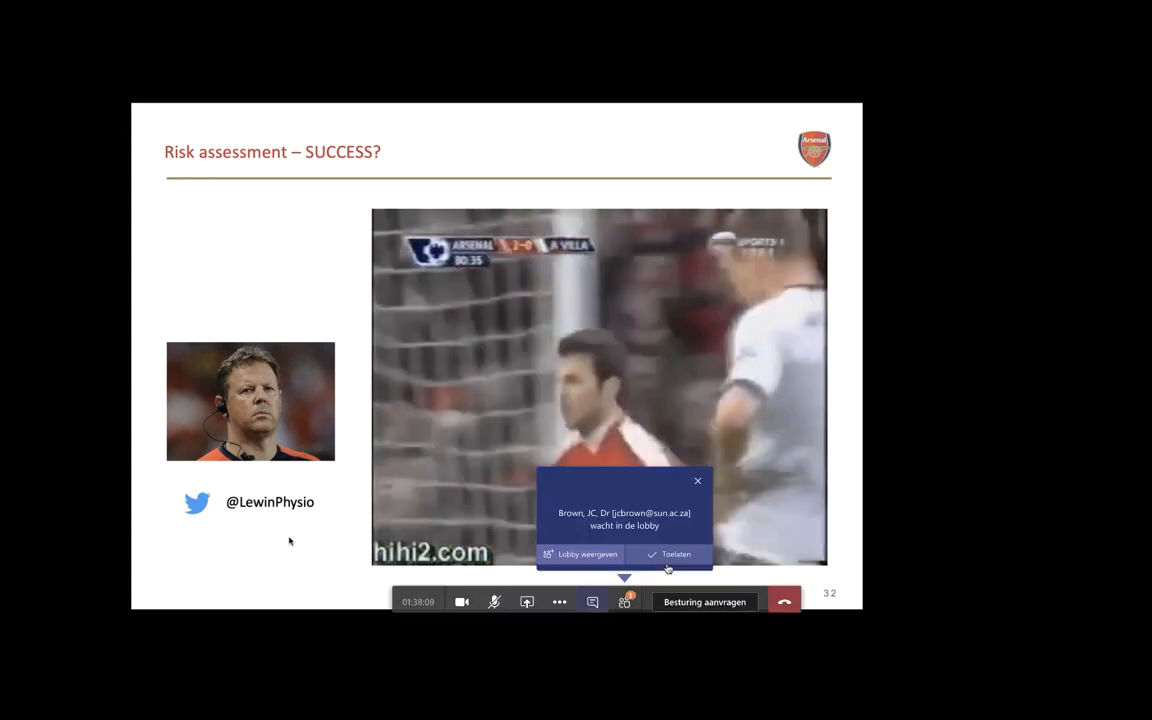
- Keep the slide 32 match clip playing through to the Arsenal goal celebration
left_click(676, 554)
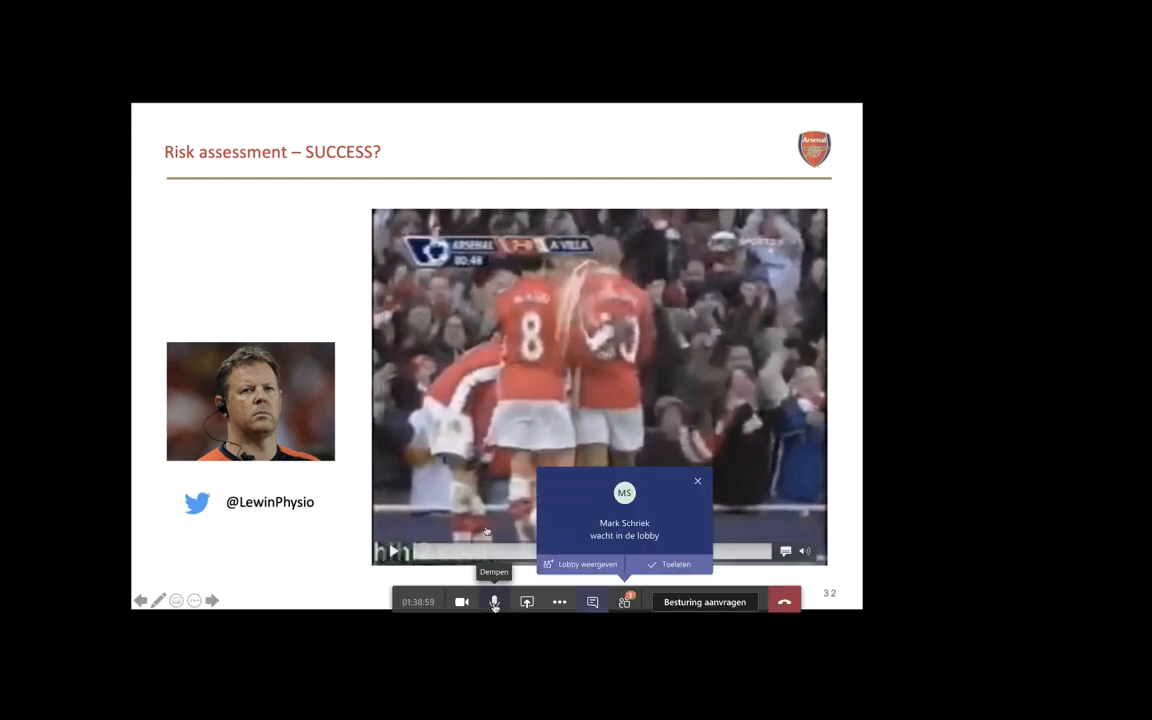
left_click(698, 481)
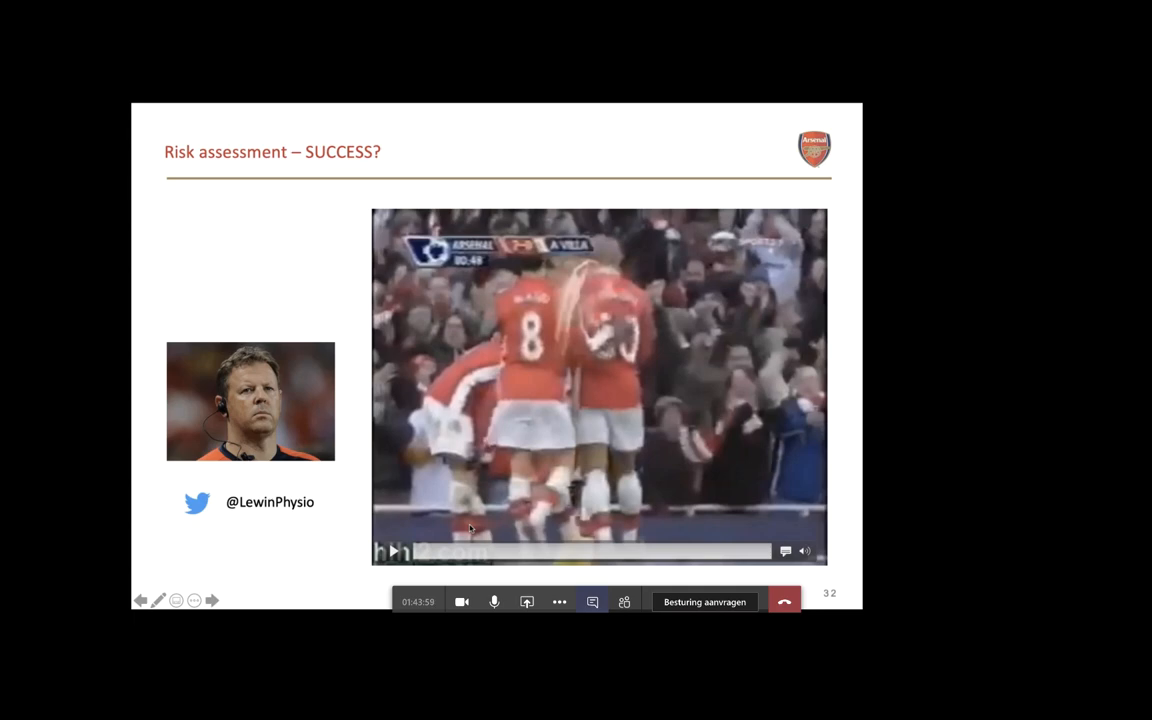
mouse_move(495, 601)
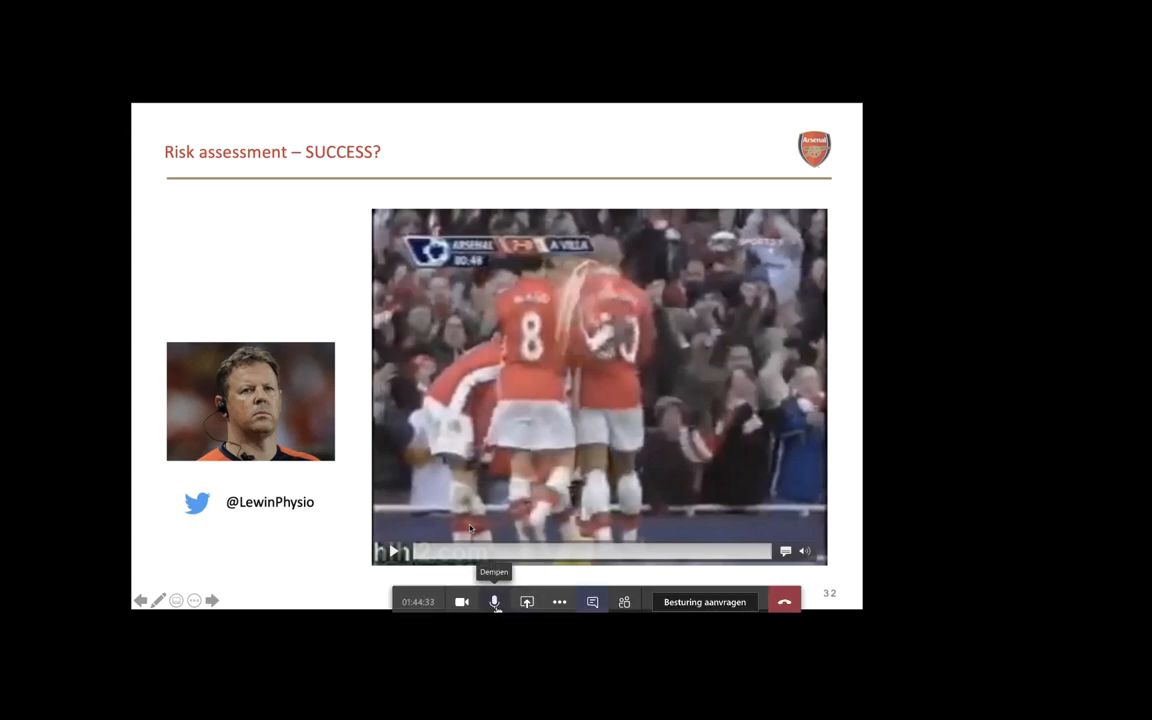
left_click(494, 601)
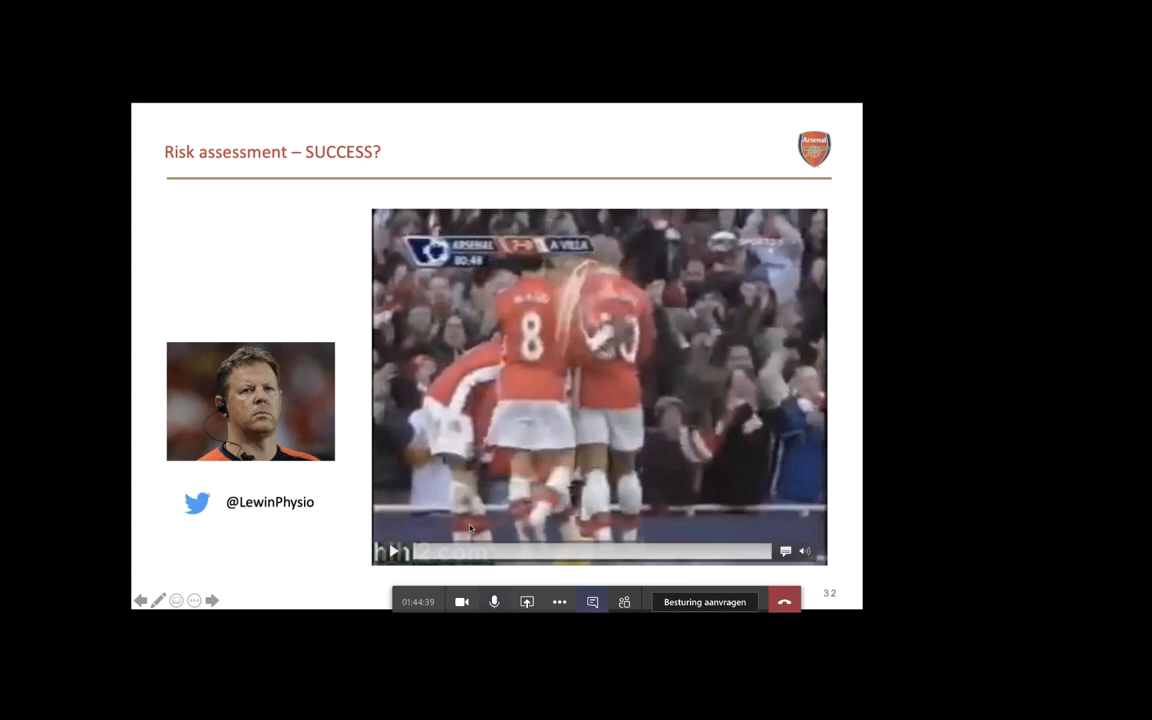